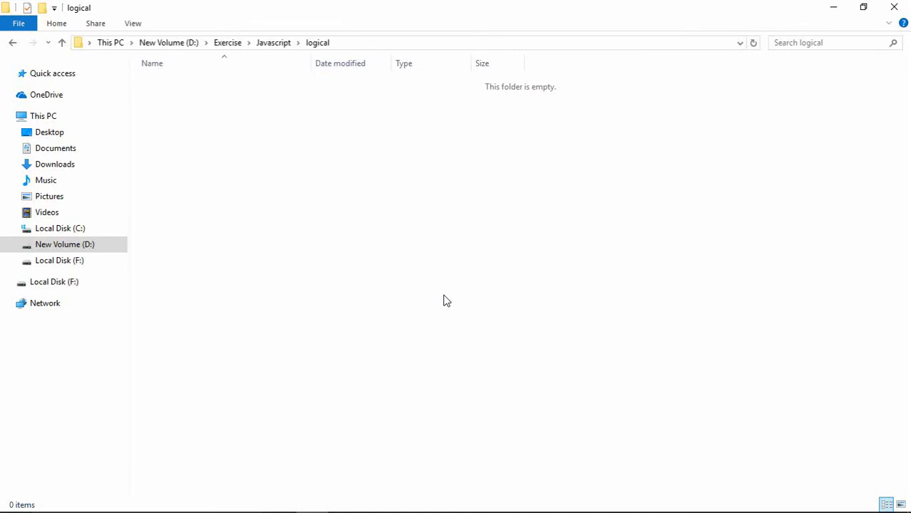
Open the empty logical folder in Visual Studio Code from its context menu.
right_click(445, 300)
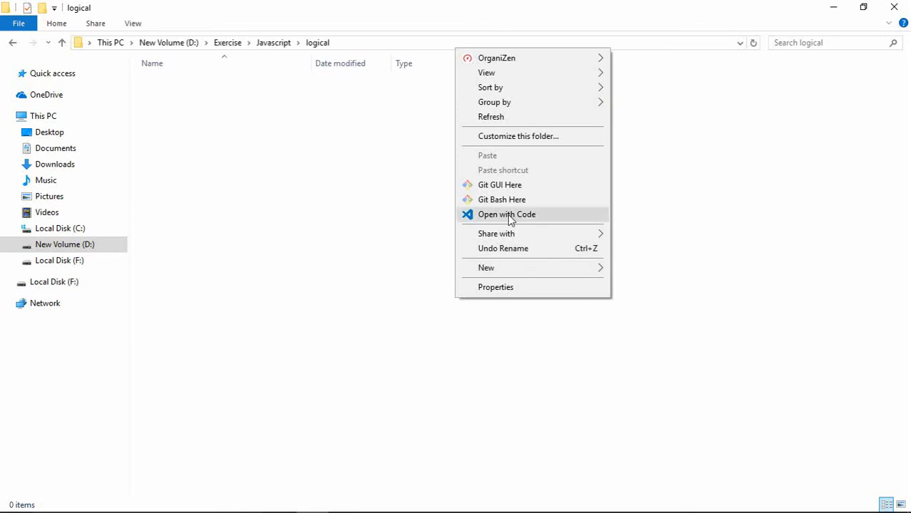
left_click(508, 214)
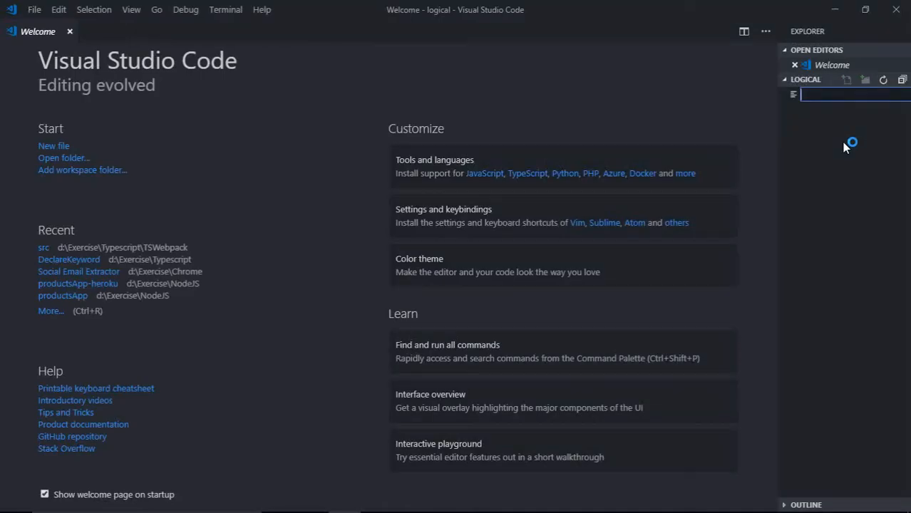
Create empty files index.html and script.js and start the ! Emmet abbreviation.
type("index.html")
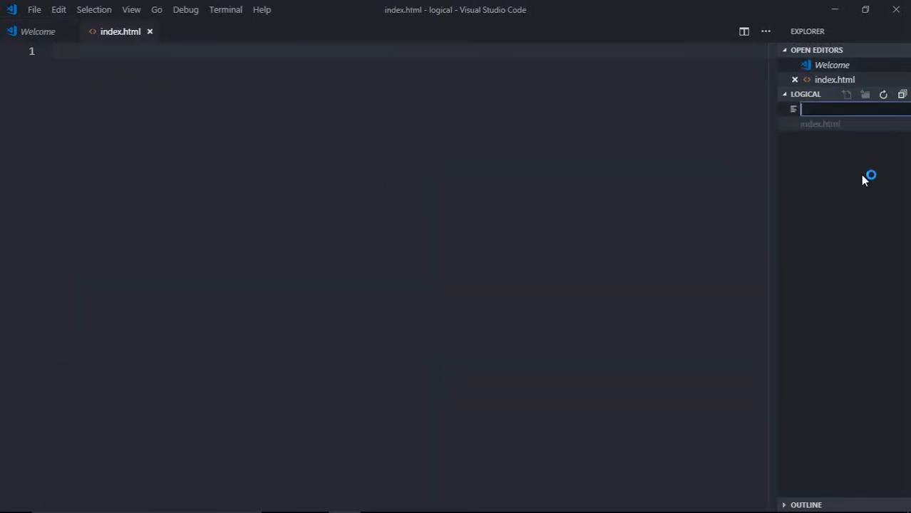
type("script.js")
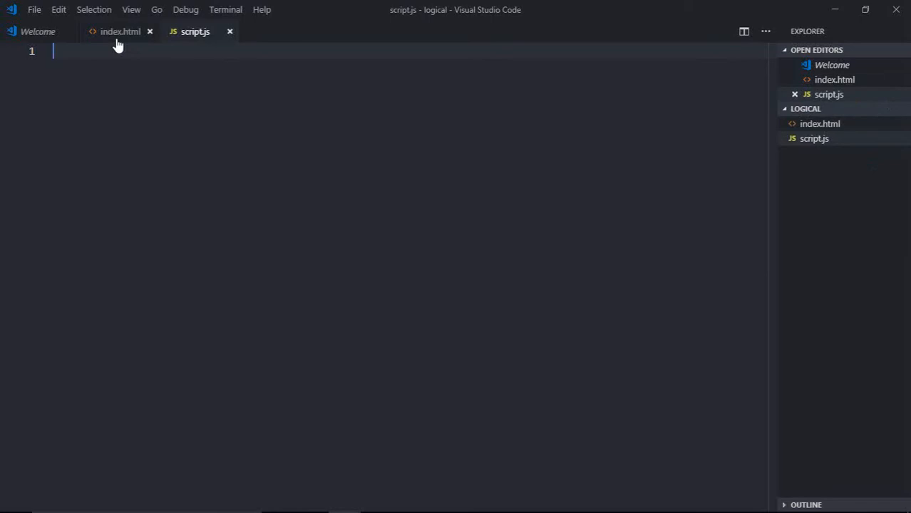
type("!")
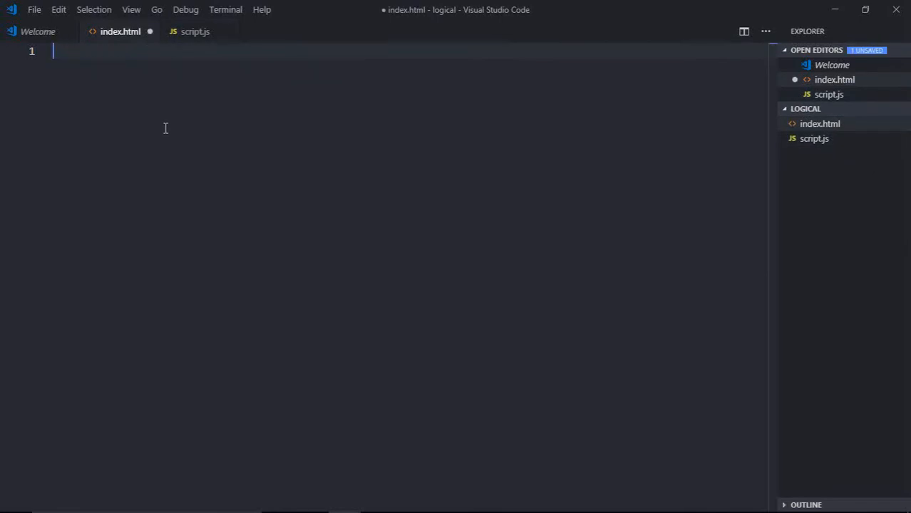
Give index.html the Emmet HTML skeleton loading script.js, then switch to script.js.
type("!DOCTYPE html>")
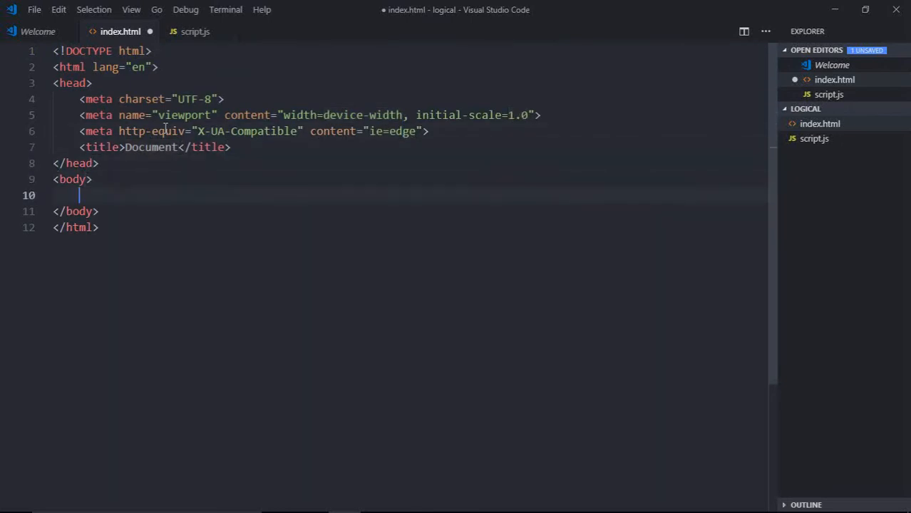
type("script src=\"script.js\"></script>")
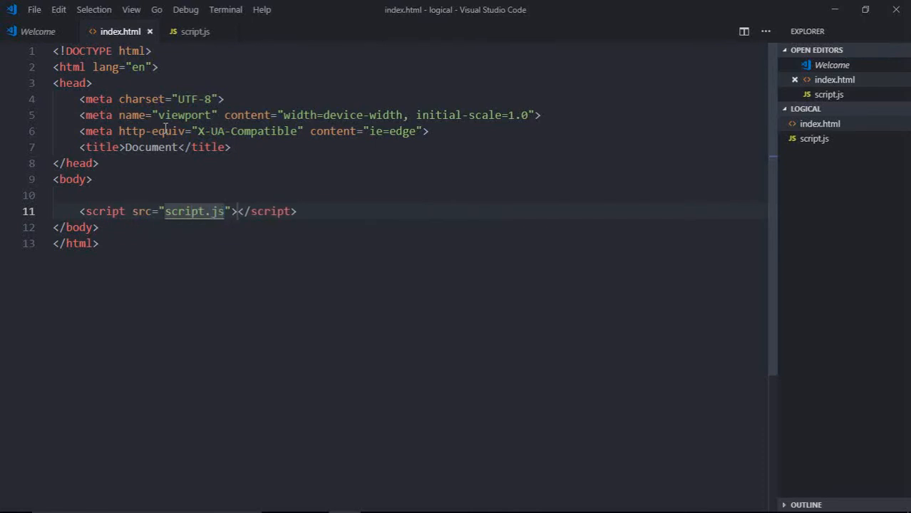
left_click(194, 31)
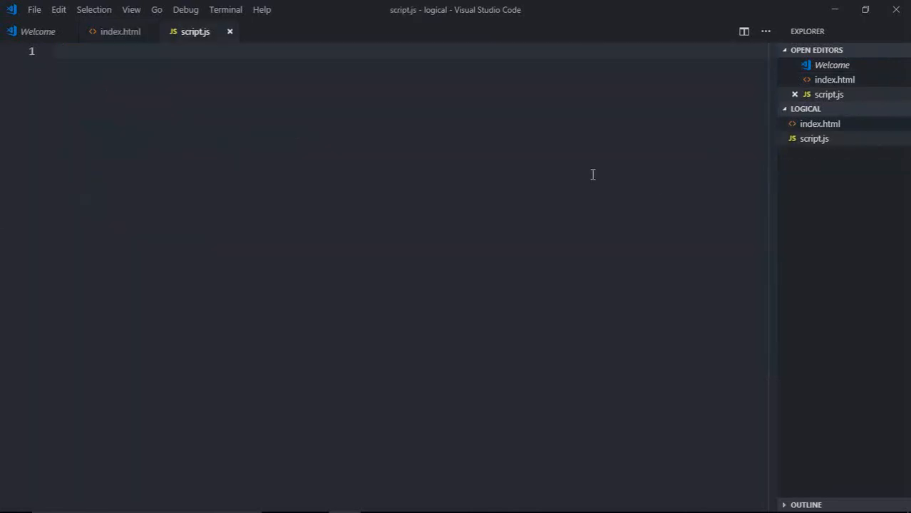
type("let result =")
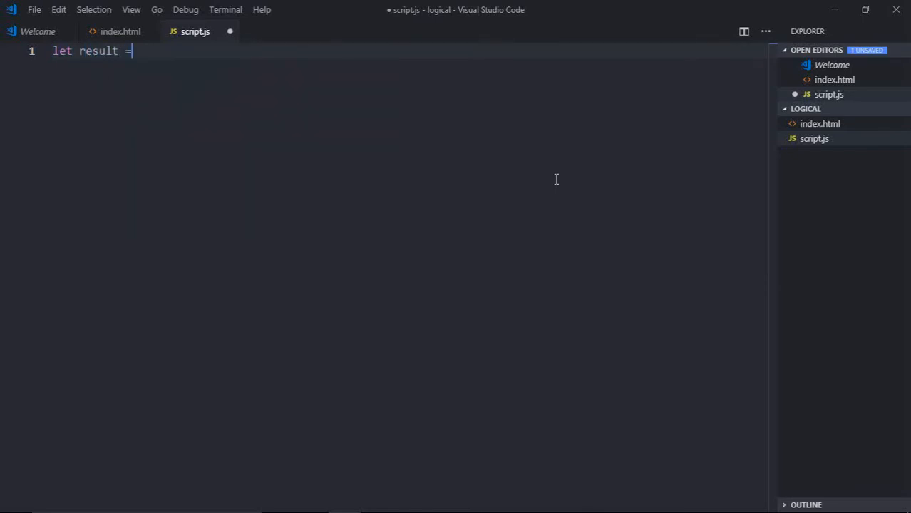
type("a")
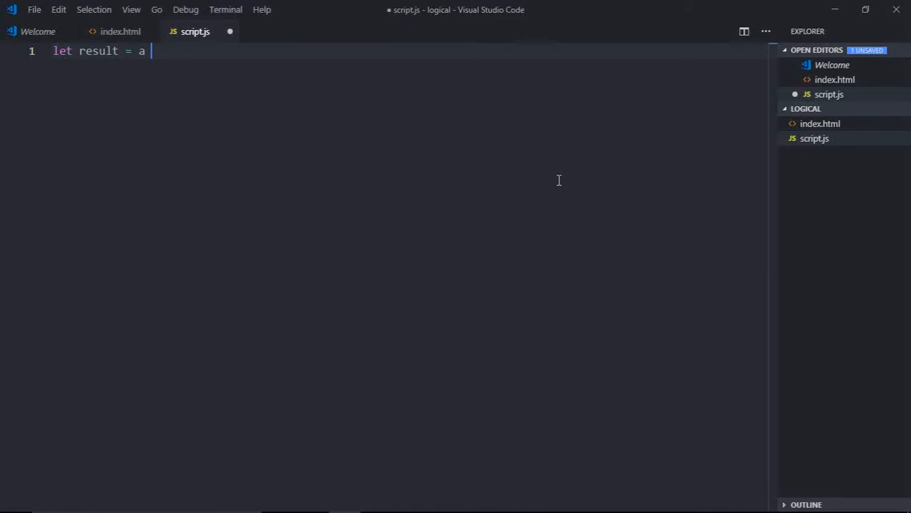
type("|| bigint;")
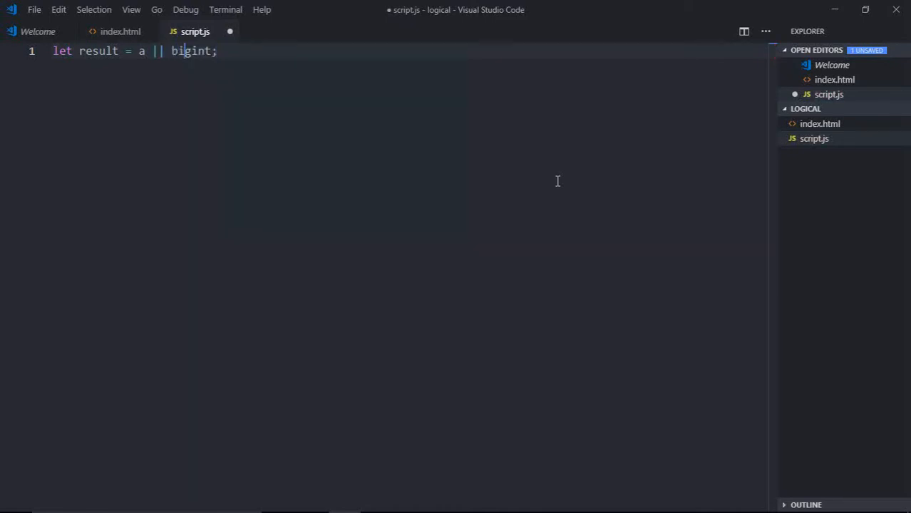
type("b")
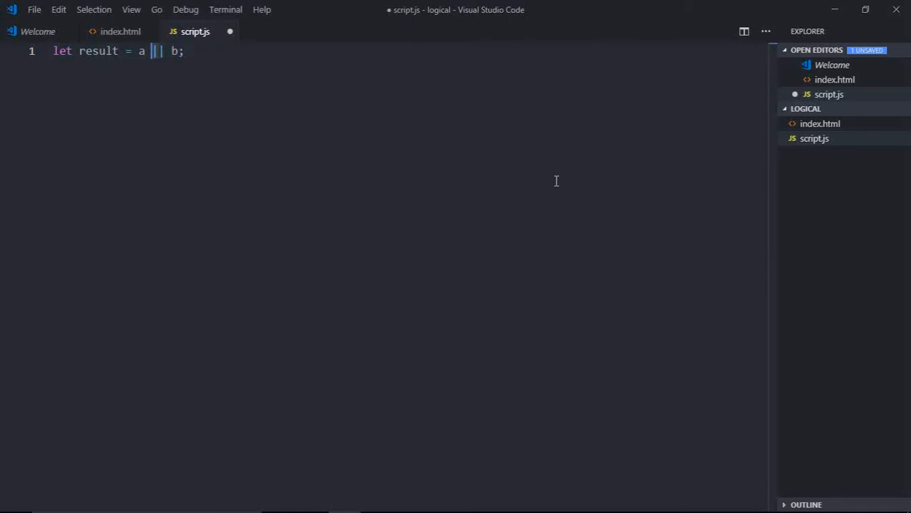
key("Backspace")
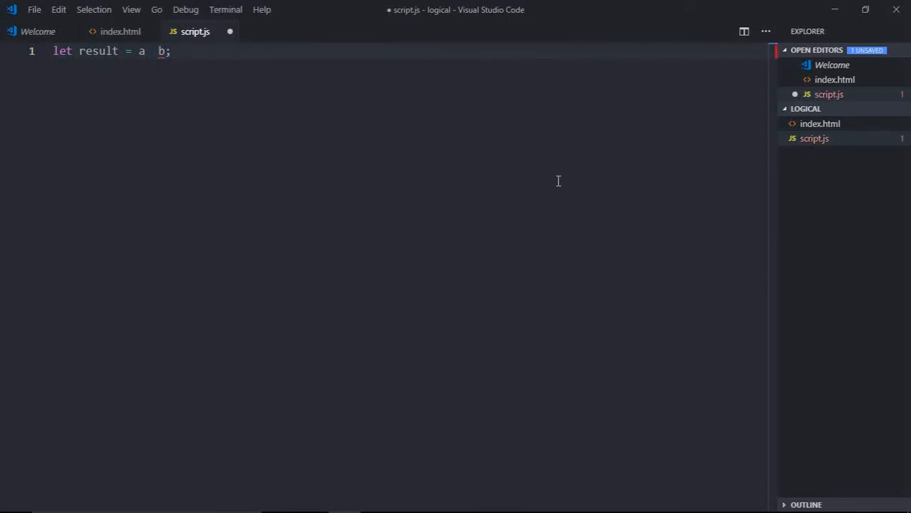
type("&&")
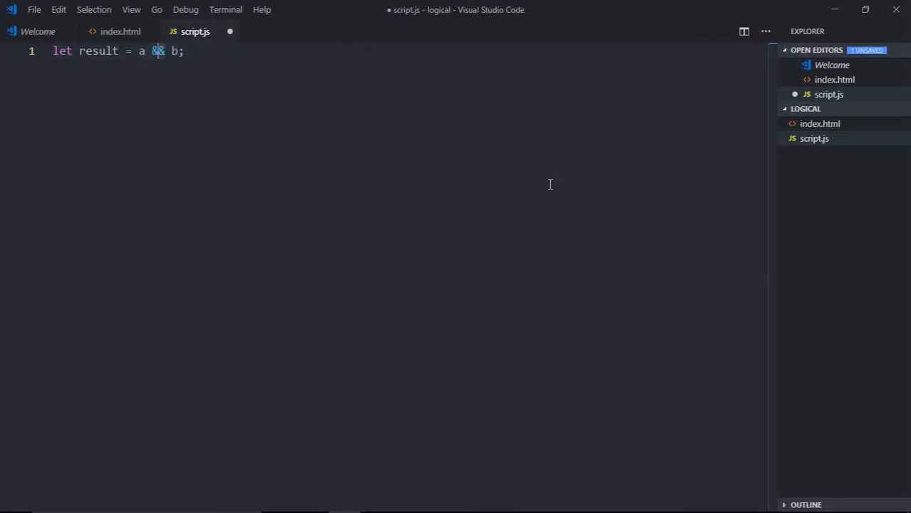
type("||")
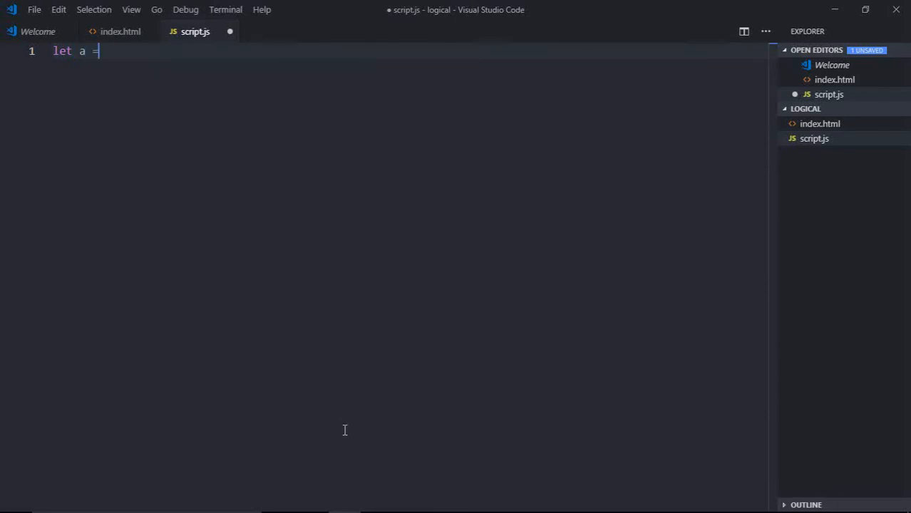
Declare let a = 'My'; and let b = 'Hello'; on separate lines.
type("'h'")
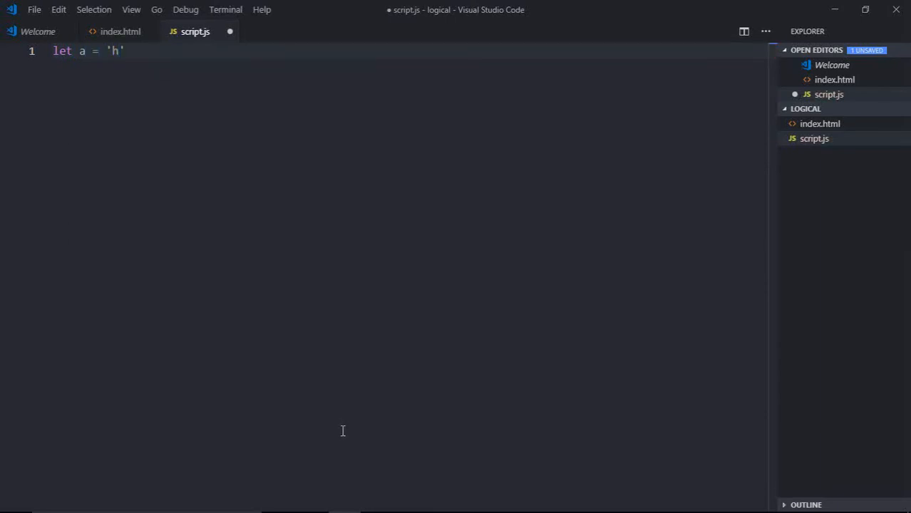
type("My")
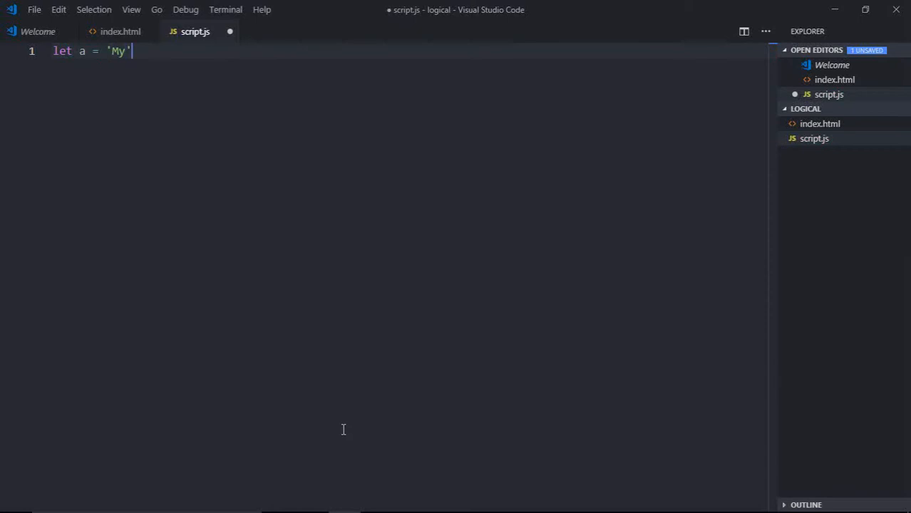
type(";")
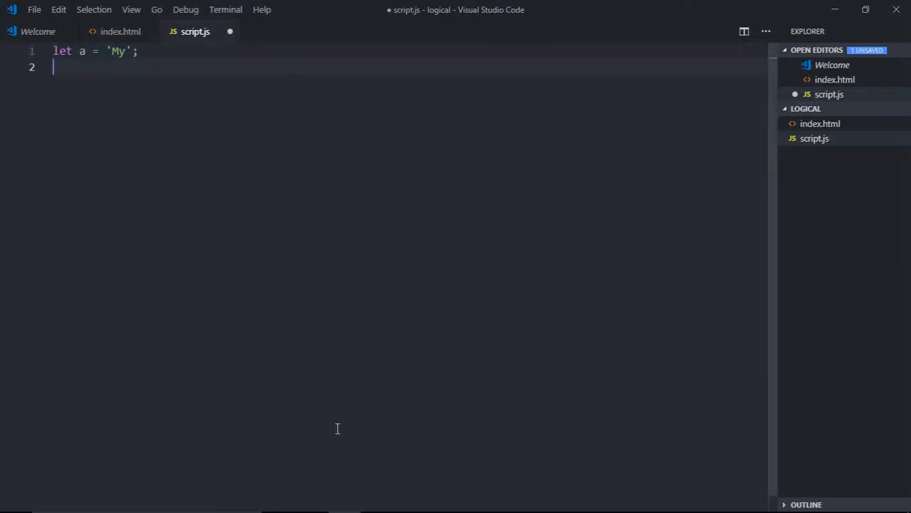
type("let b")
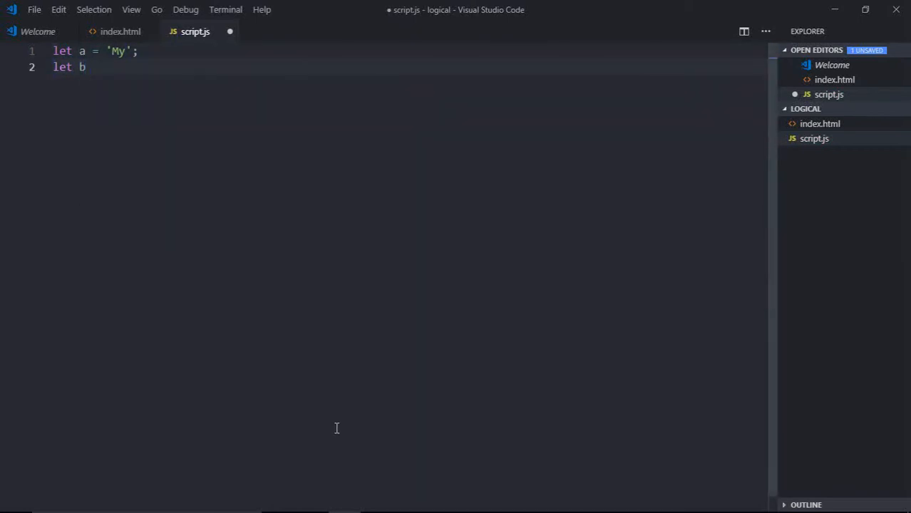
type("= 'Hel'")
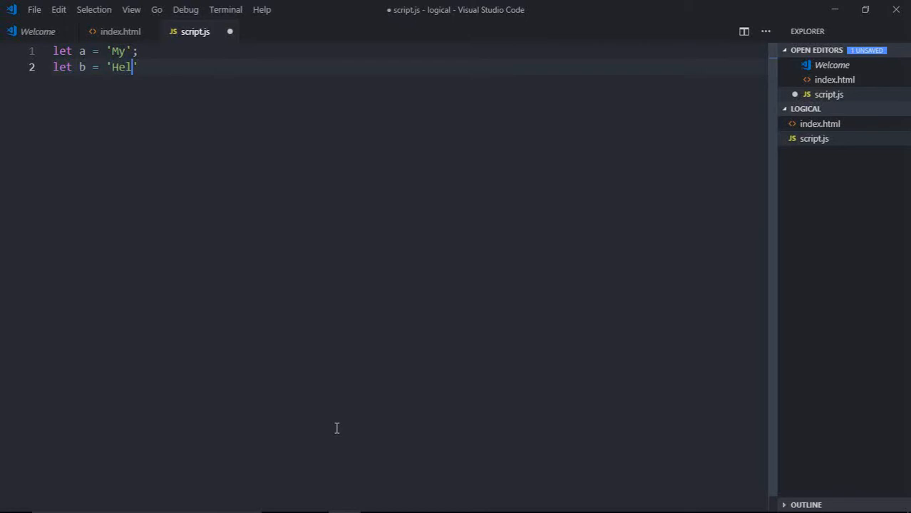
type("lo';")
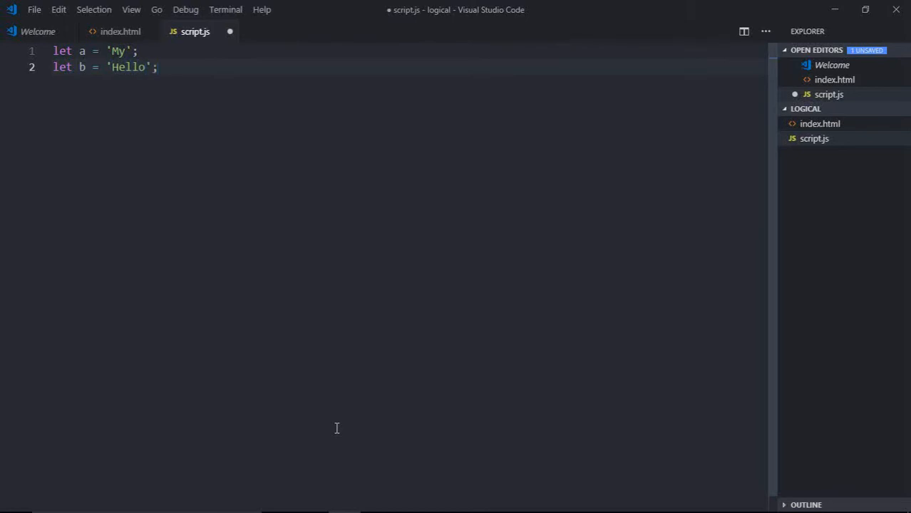
Declare let c = 'World'; and begin the result variable.
type("let c")
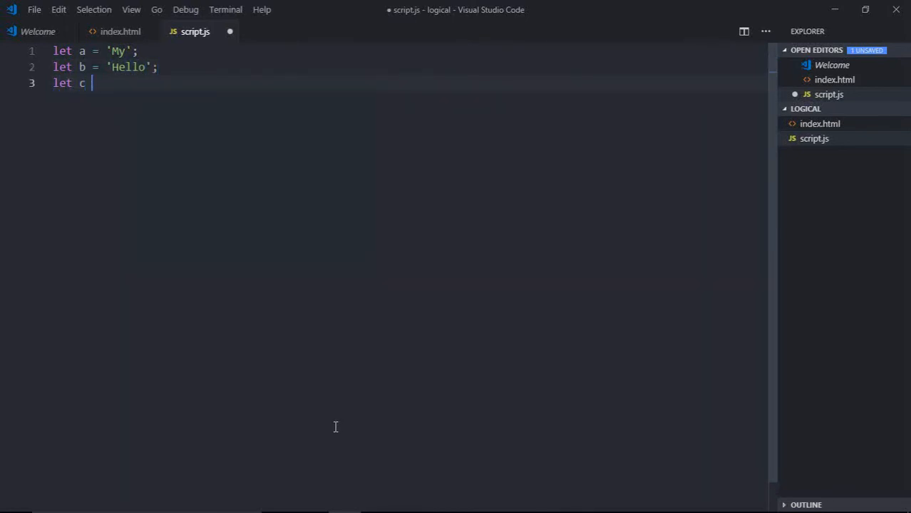
type("= 'Wo'")
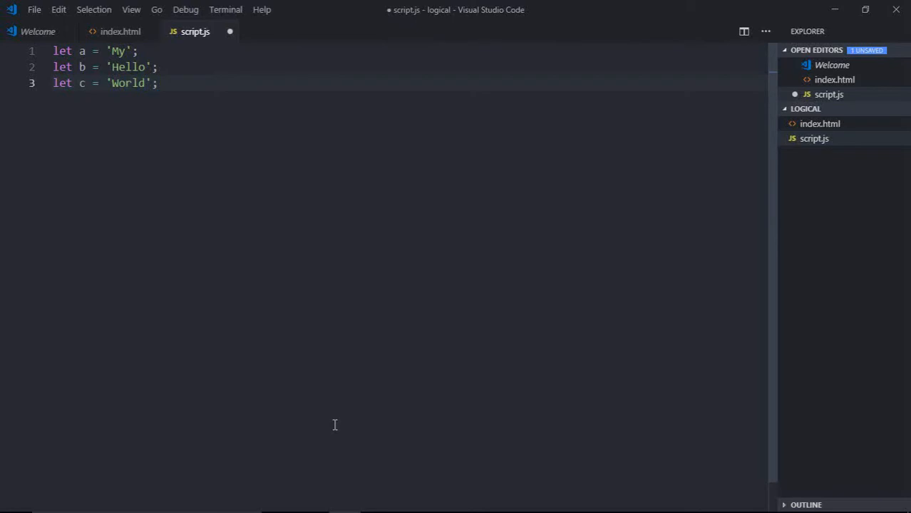
type("let resu")
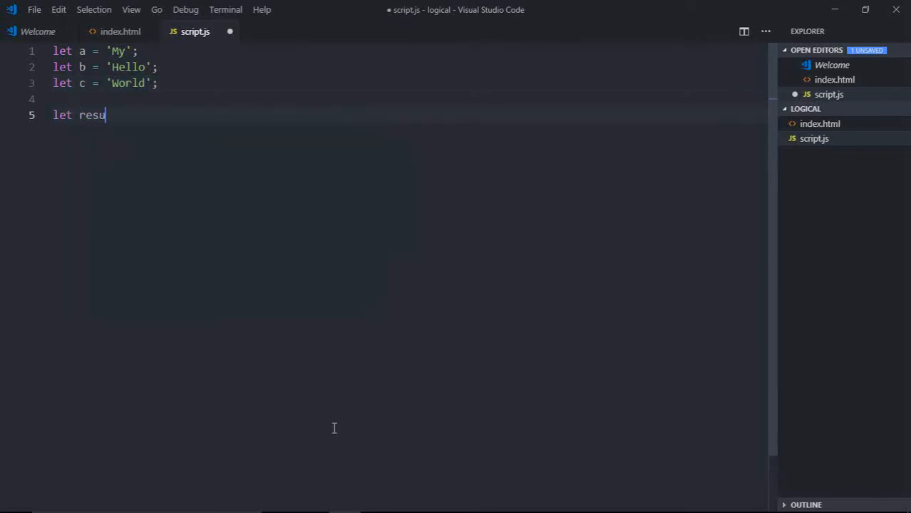
Set result = a || b || c.
type("lt")
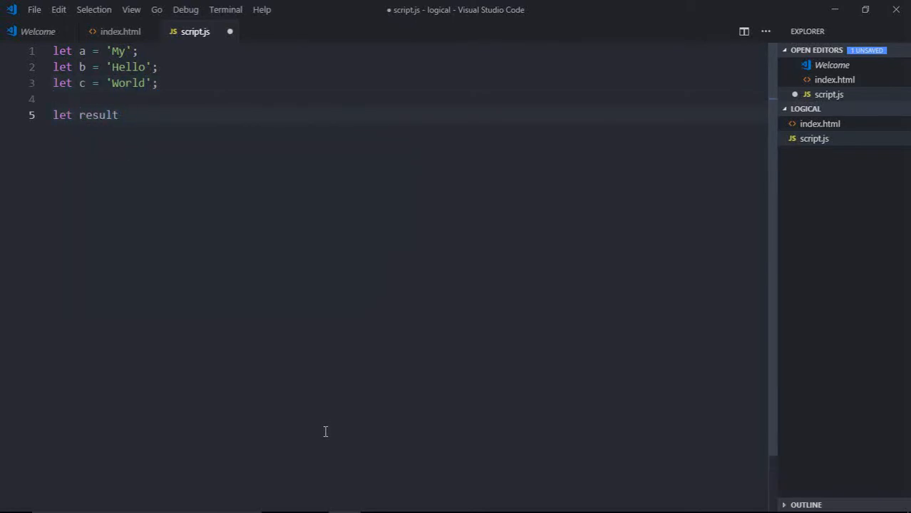
type("= a")
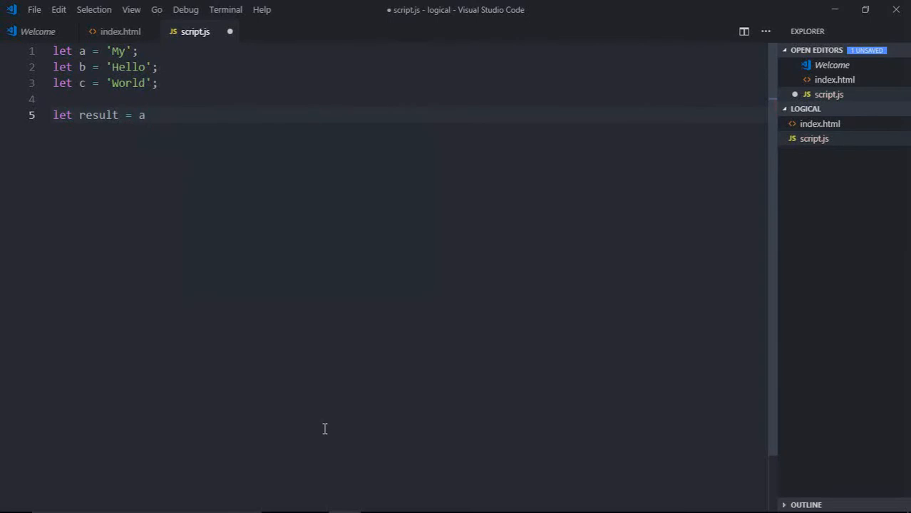
type("||")
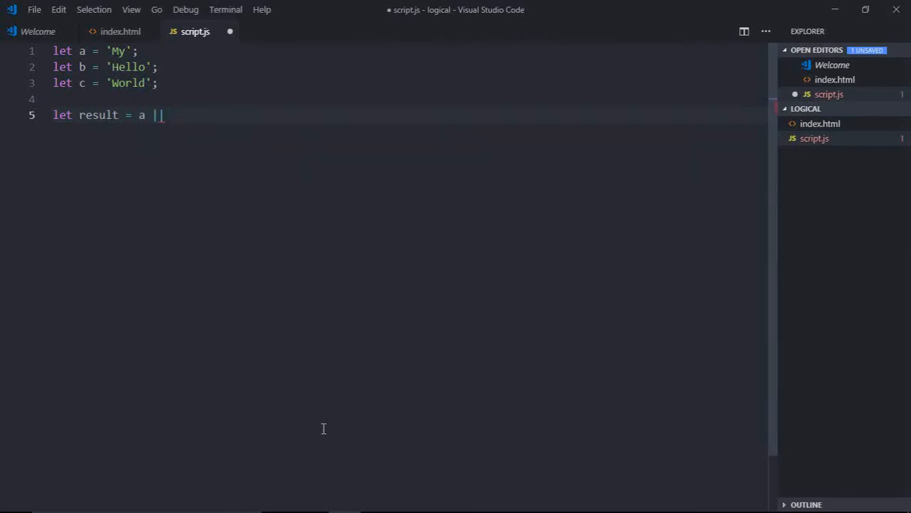
type("b")
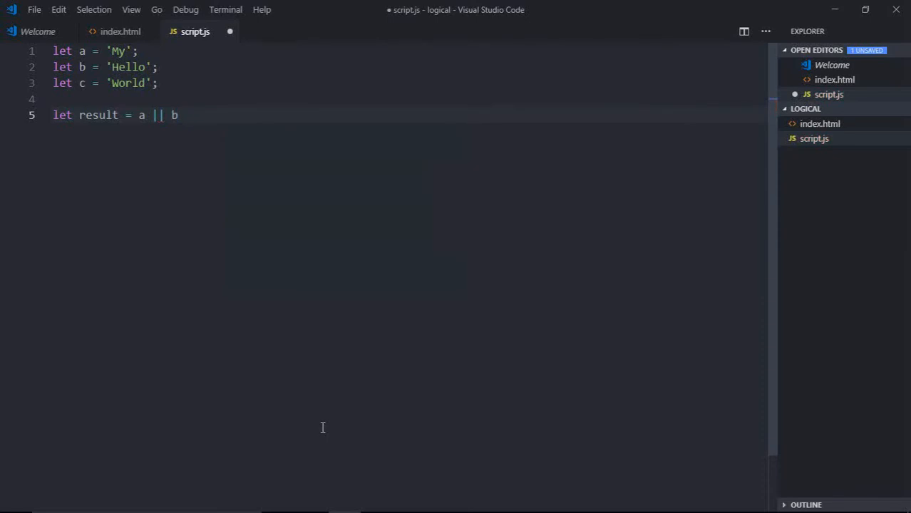
type("|| c;")
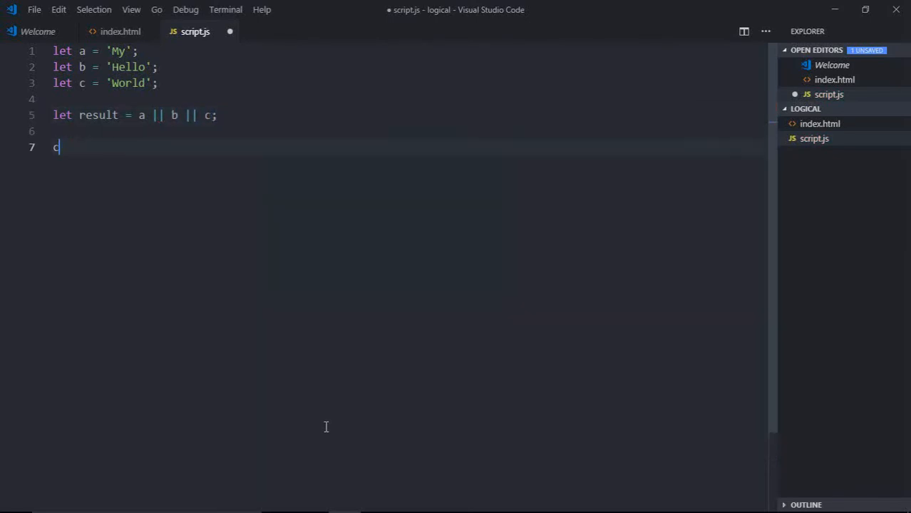
Log result with console.log(result), finish the || c; ending and save script.js.
type("onsole.assert;")
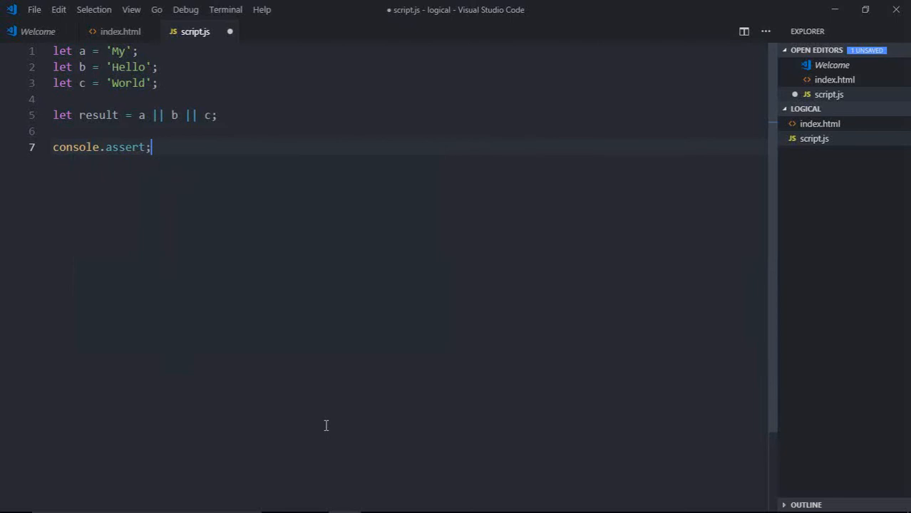
type("log")
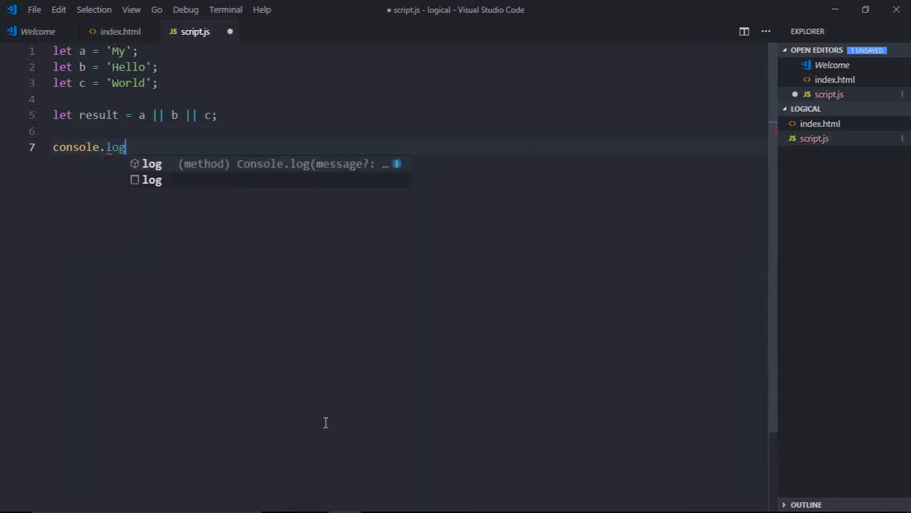
type("(result);")
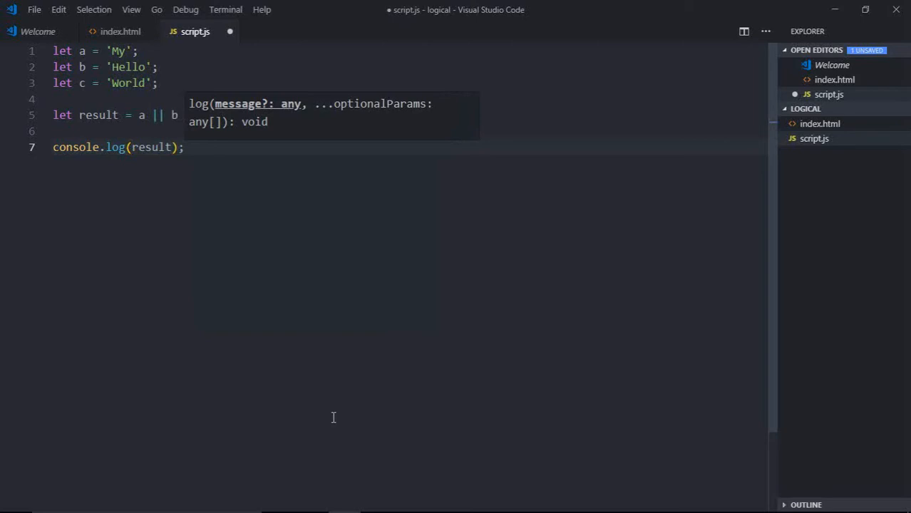
type("|| c;")
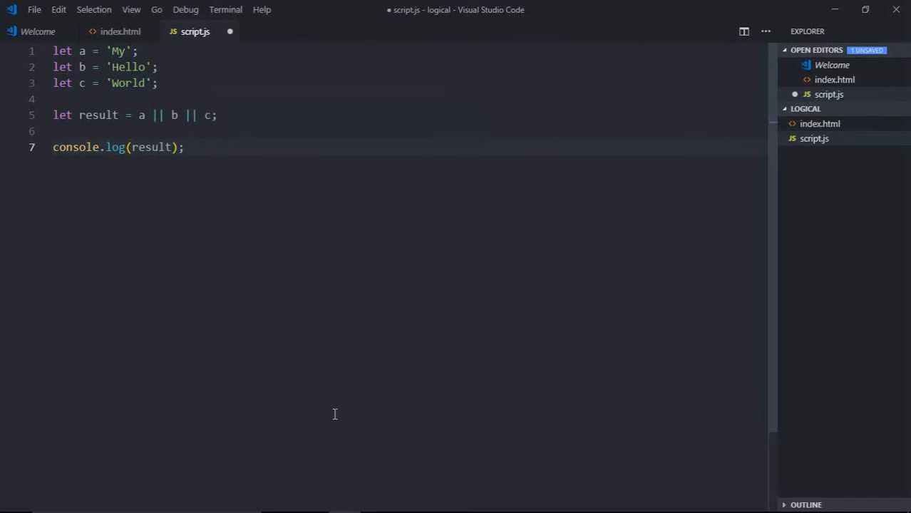
key("ctrl+s")
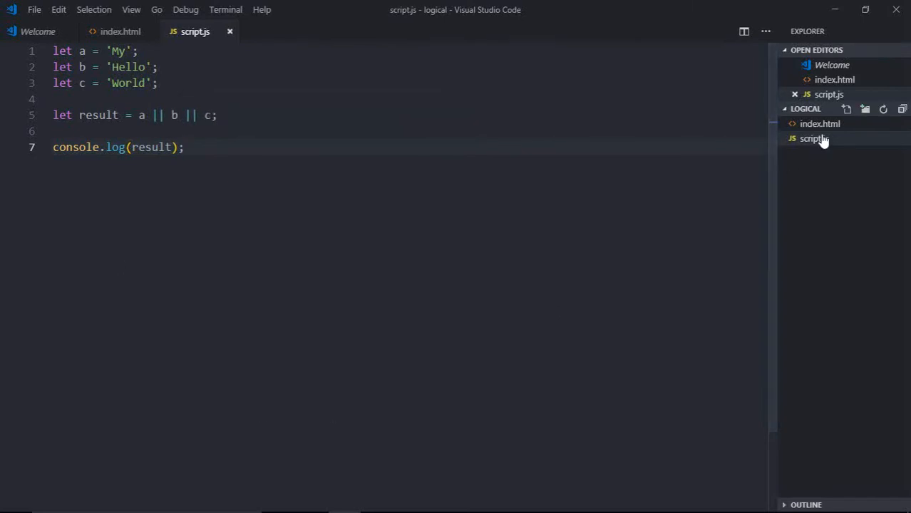
right_click(814, 138)
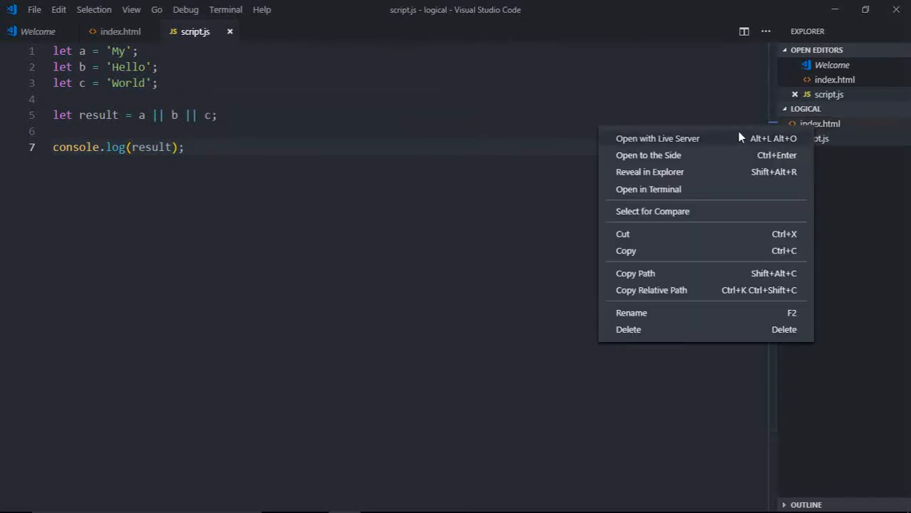
left_click(657, 139)
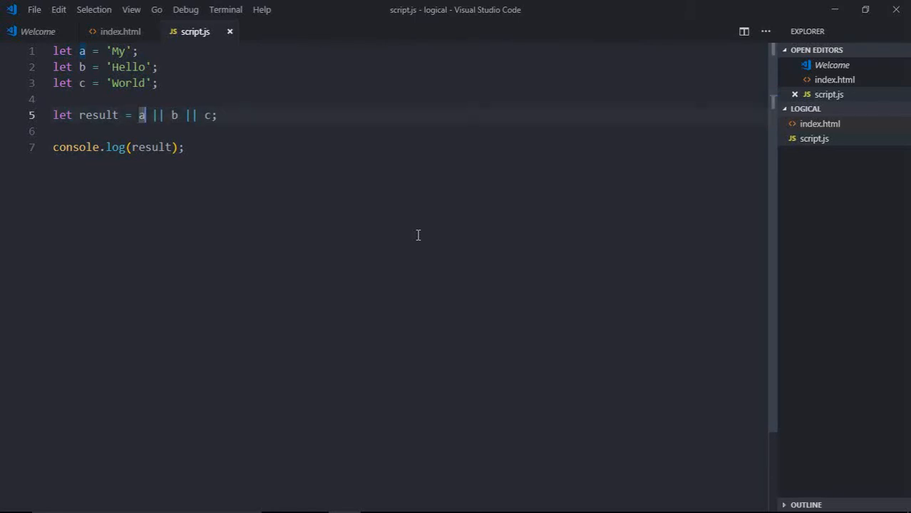
Add a block comment above result listing false, null, undefined, "", 0 and NaN as falsy.
left_click(205, 114)
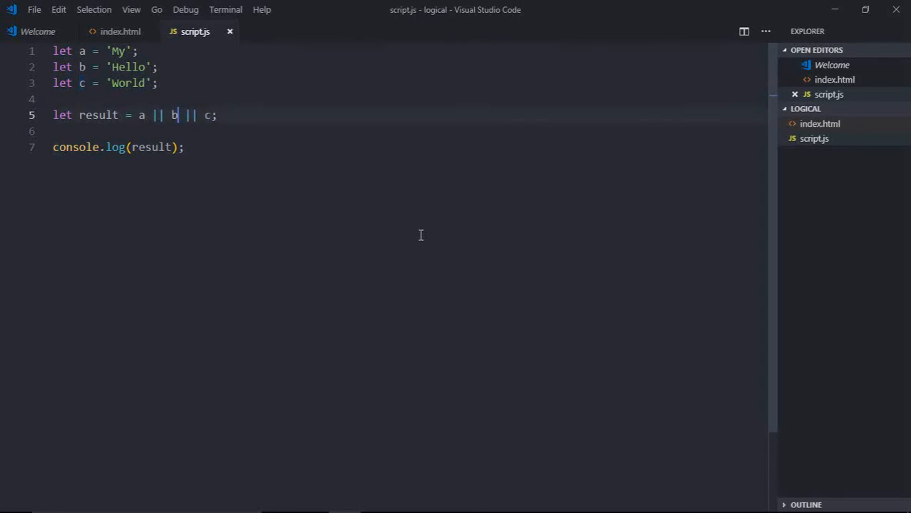
left_click(123, 114)
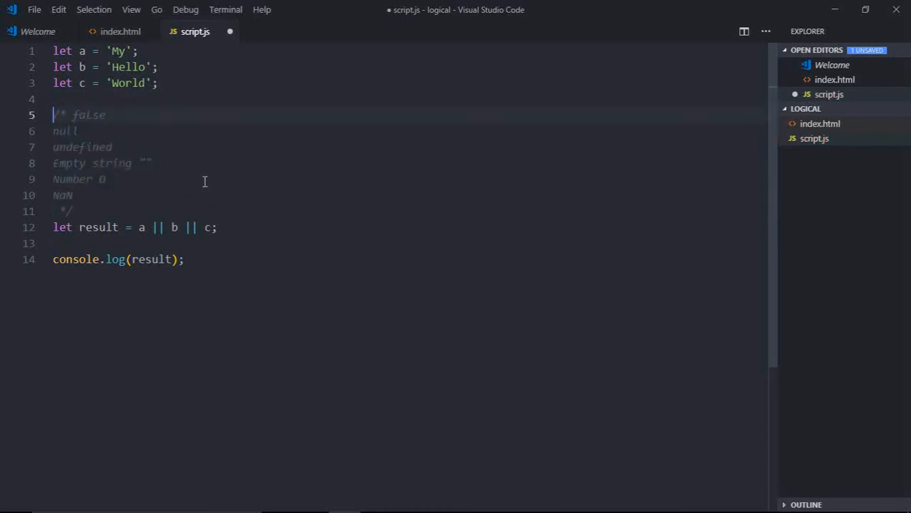
Put the comment's /* opener on its own line, then view index.html.
key("Enter")
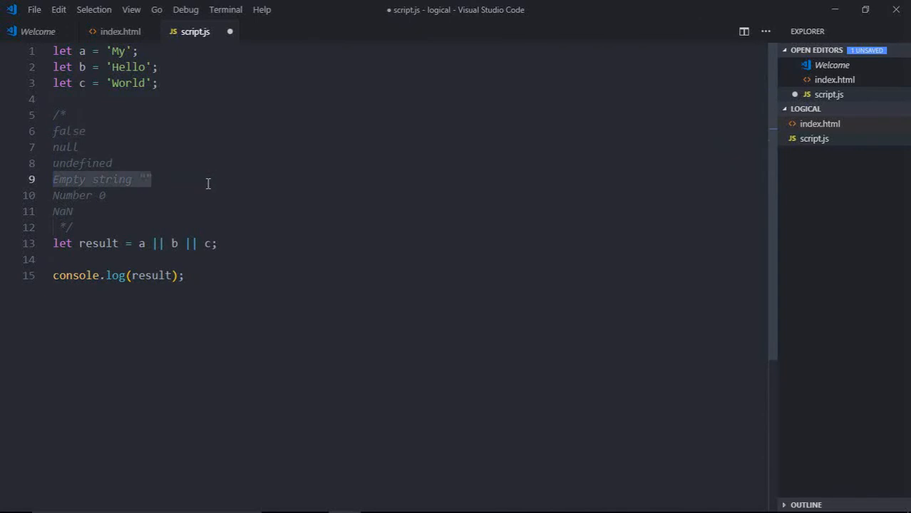
left_click(105, 195)
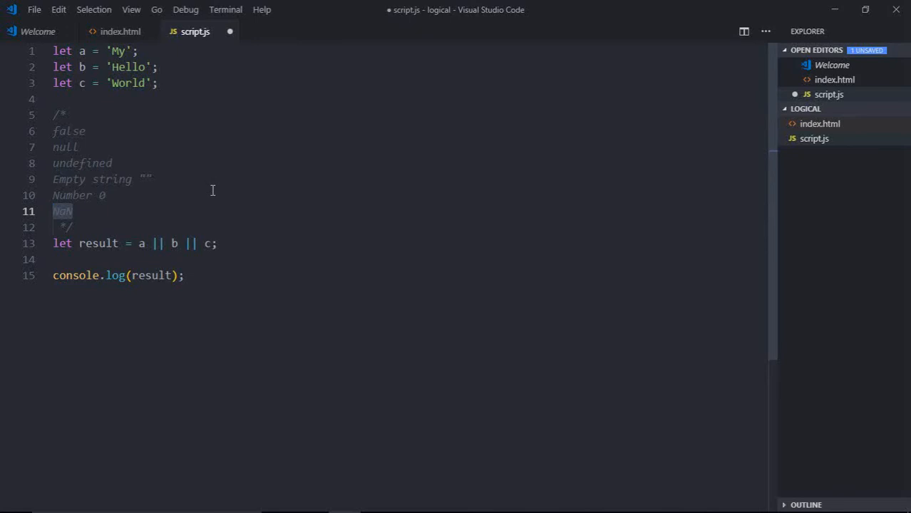
left_click(120, 32)
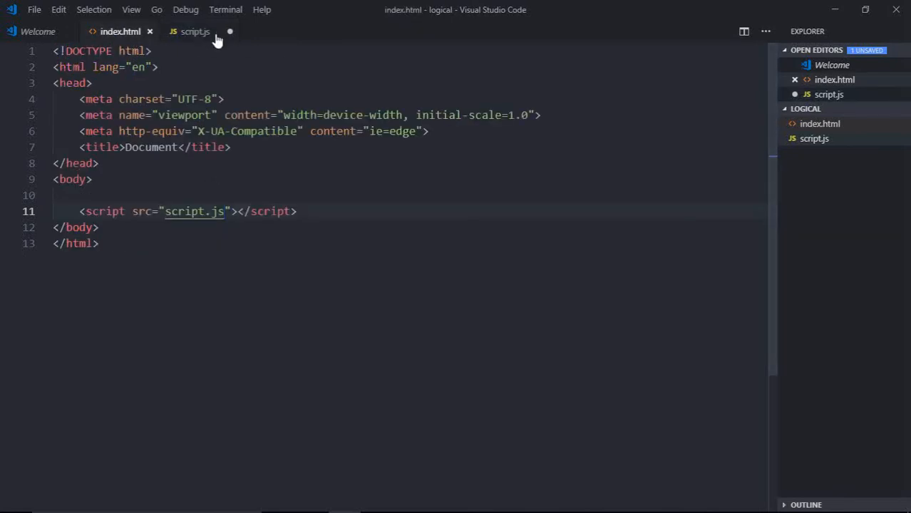
In script.js set a to null and b to undefined, and save.
left_click(194, 31)
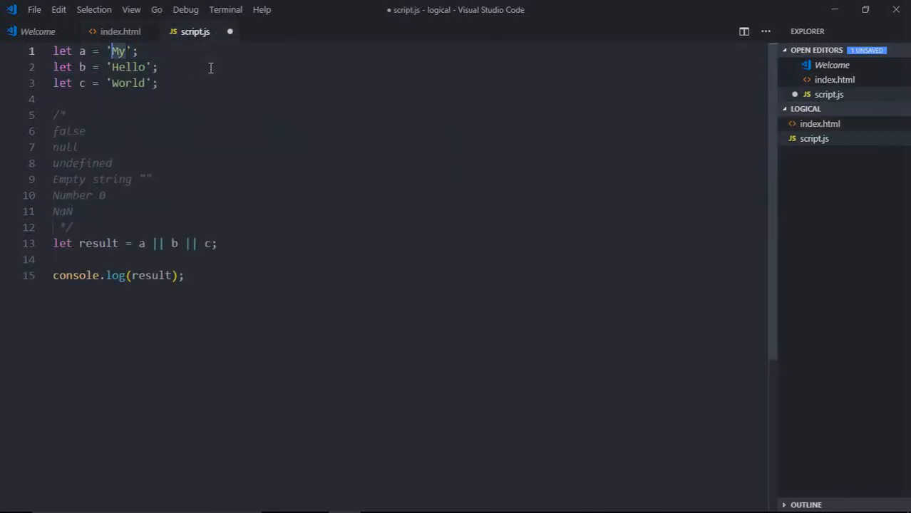
type("null")
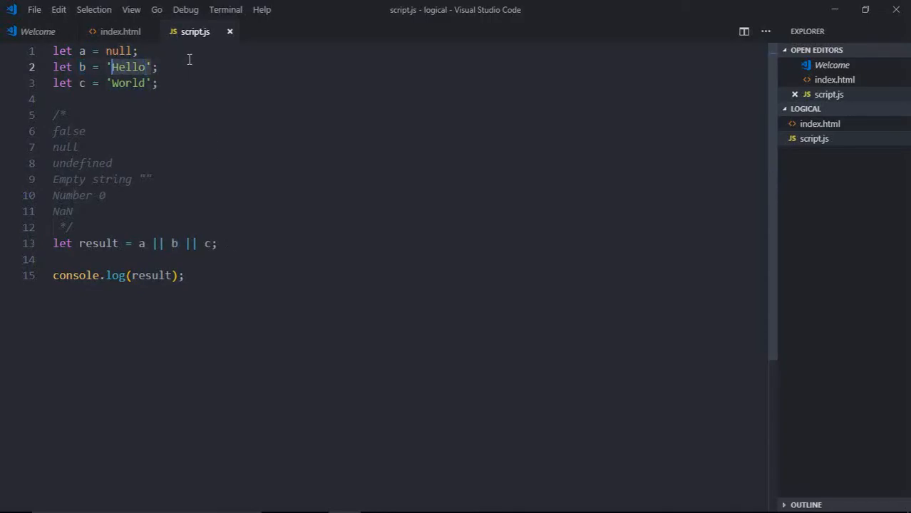
type("undefined")
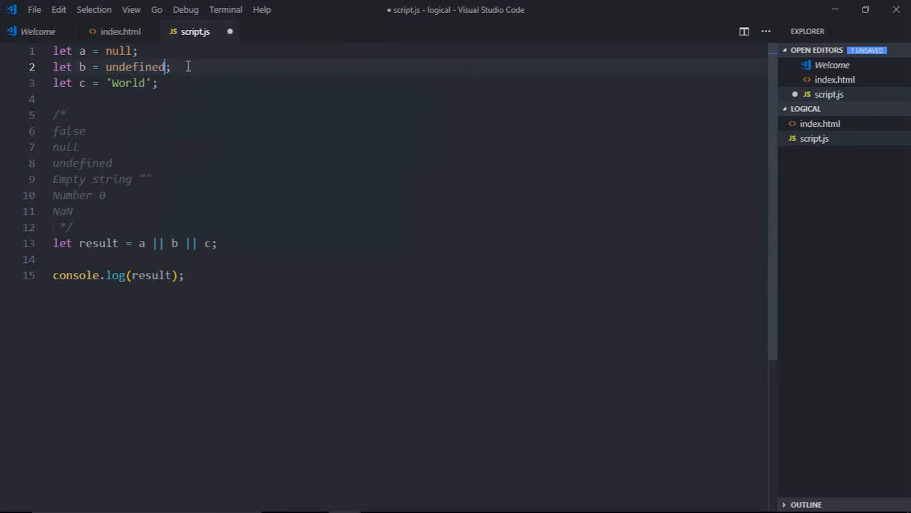
key("ctrl+s")
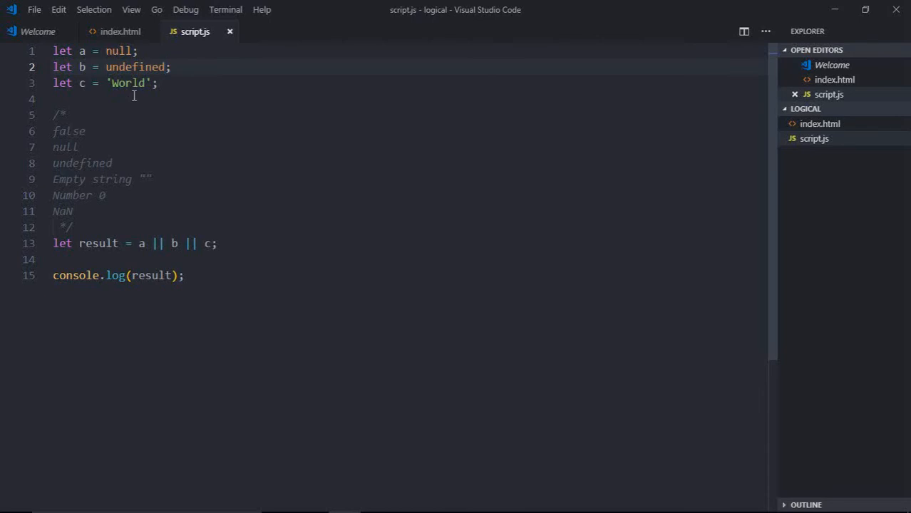
Separate the comment from the result line and set c to 0.
key("Enter")
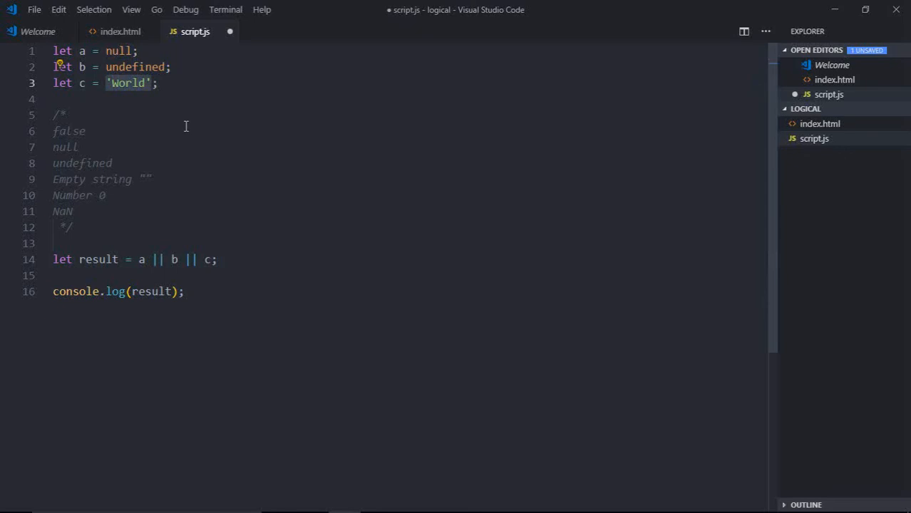
type("0")
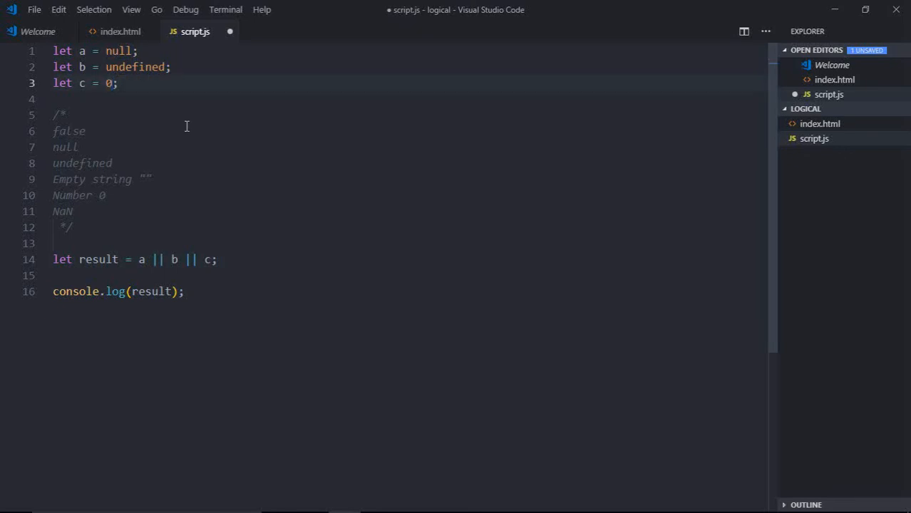
mouse_move(131, 103)
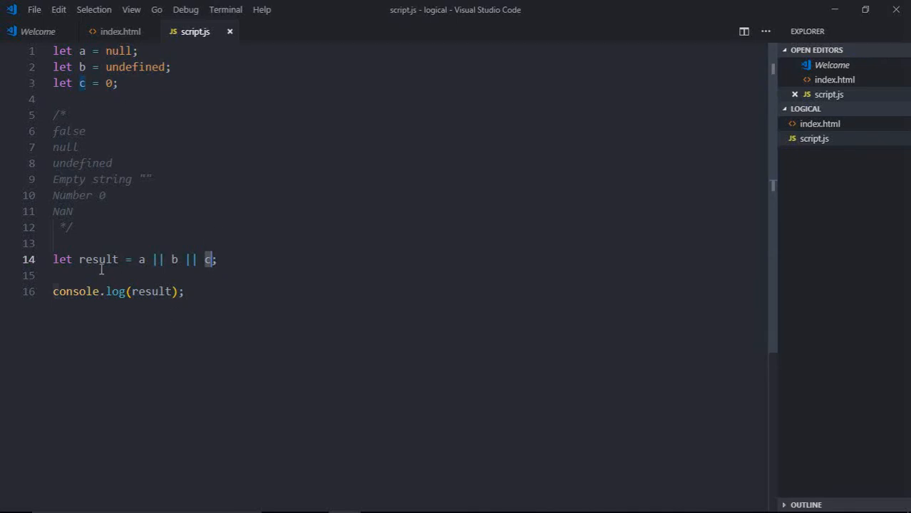
mouse_move(124, 244)
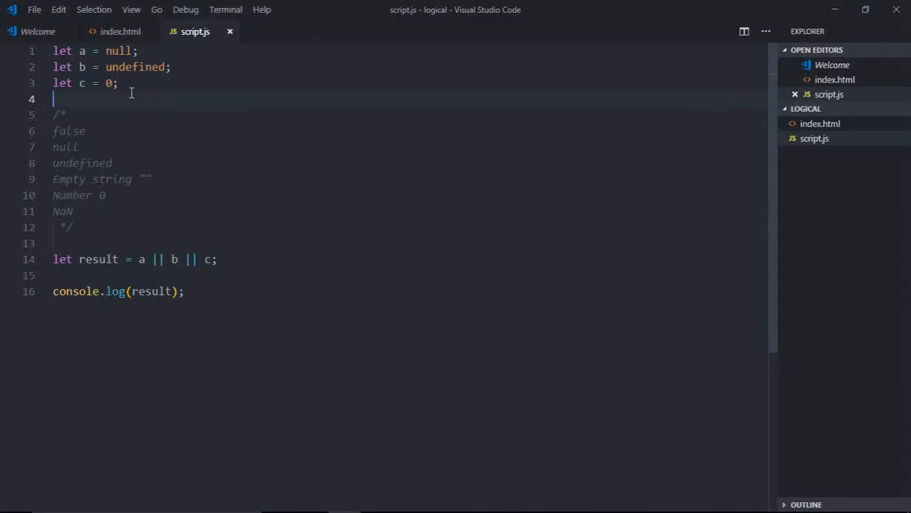
Set a to 0 and c to null, and change result to a || b && c.
left_click(106, 83)
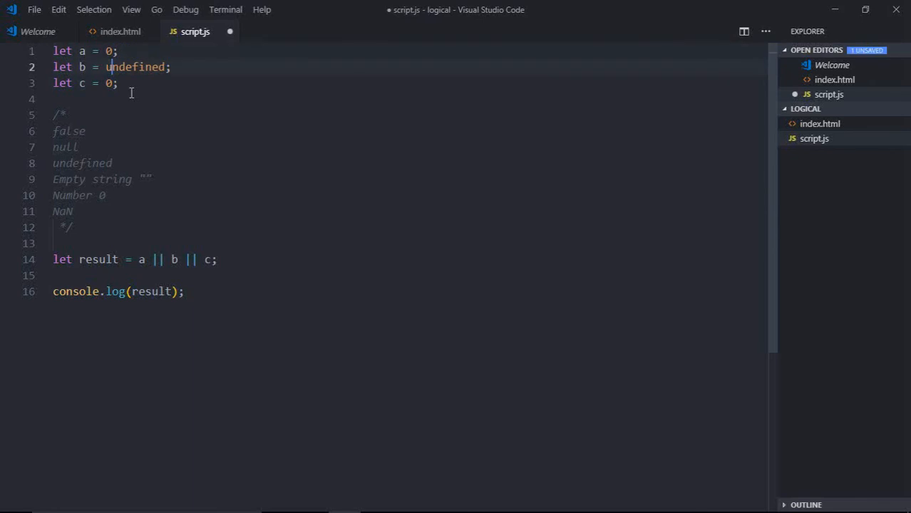
type("null")
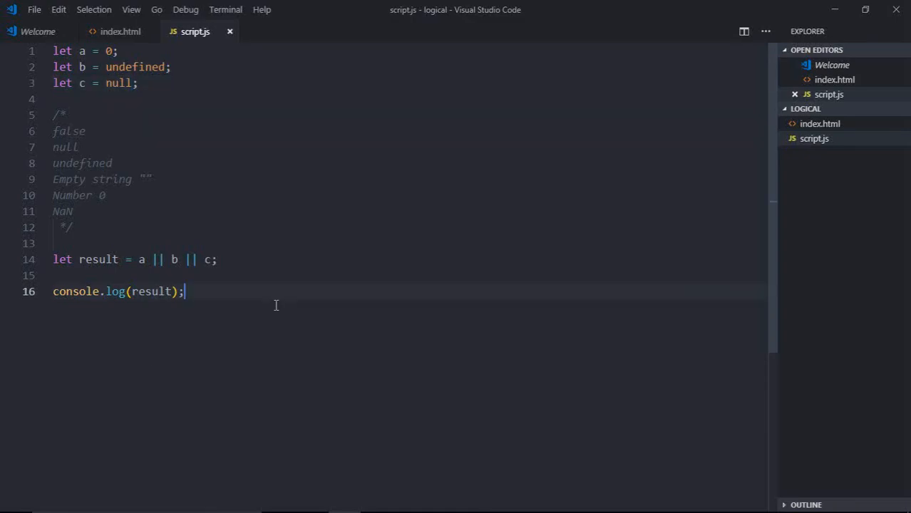
left_click(217, 259)
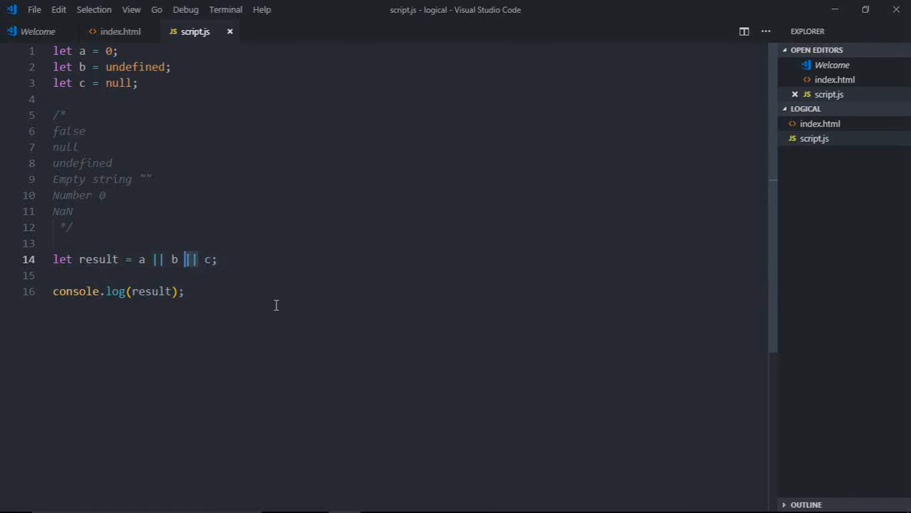
type("&&")
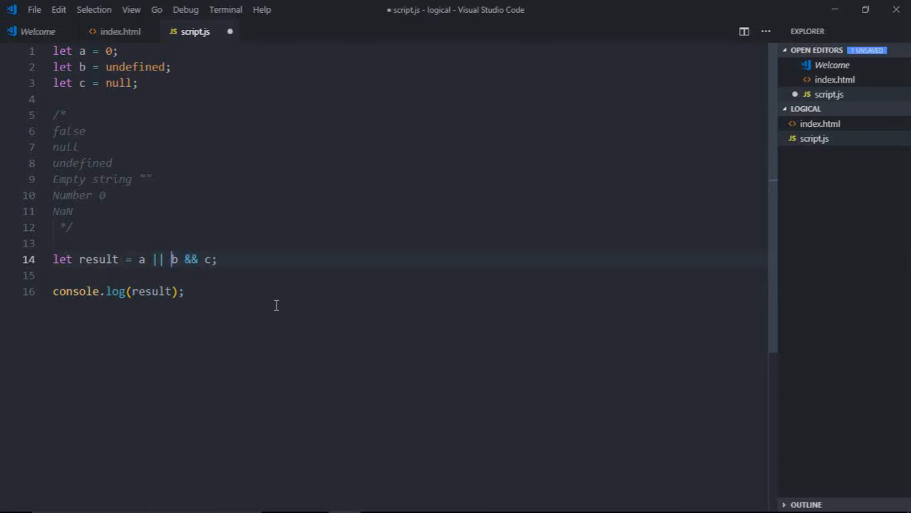
Make result a && b && c and restore a, b, c to 'My', 'Hello', 'World', saved.
type("&&")
left_click(111, 67)
type("'He")
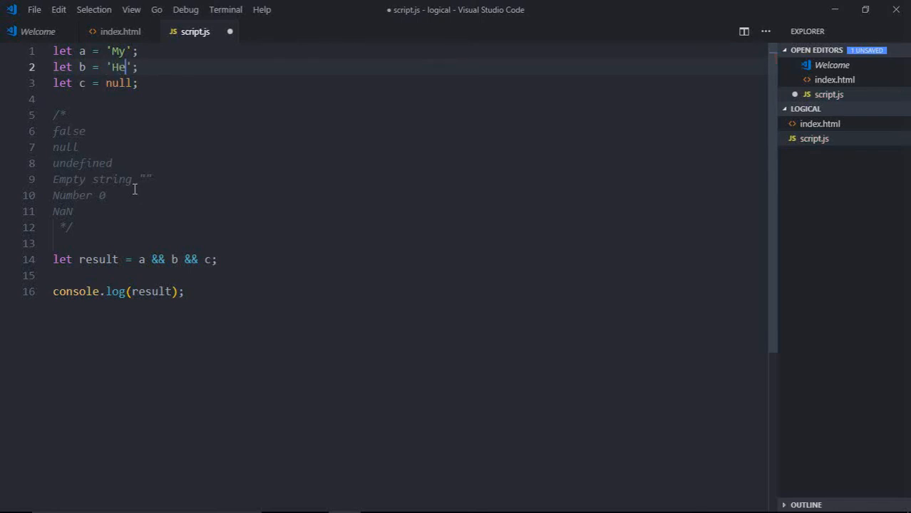
type("llo")
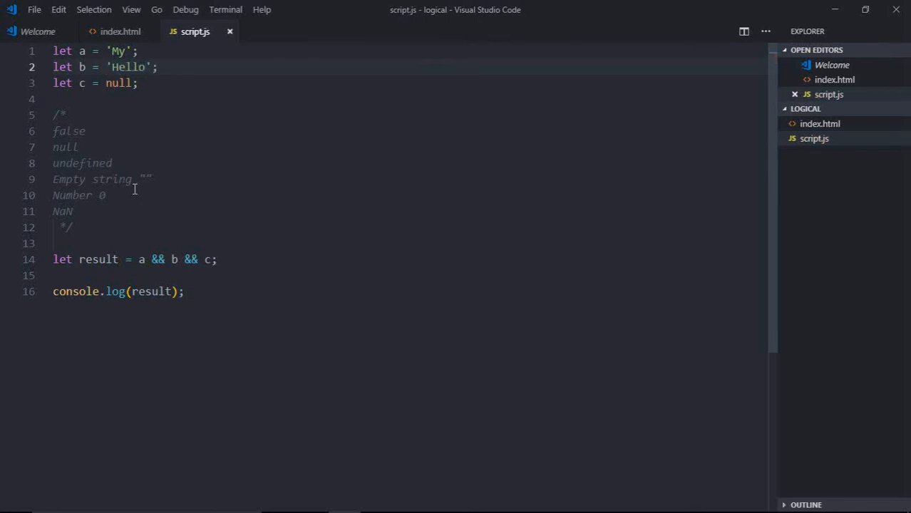
mouse_move(236, 282)
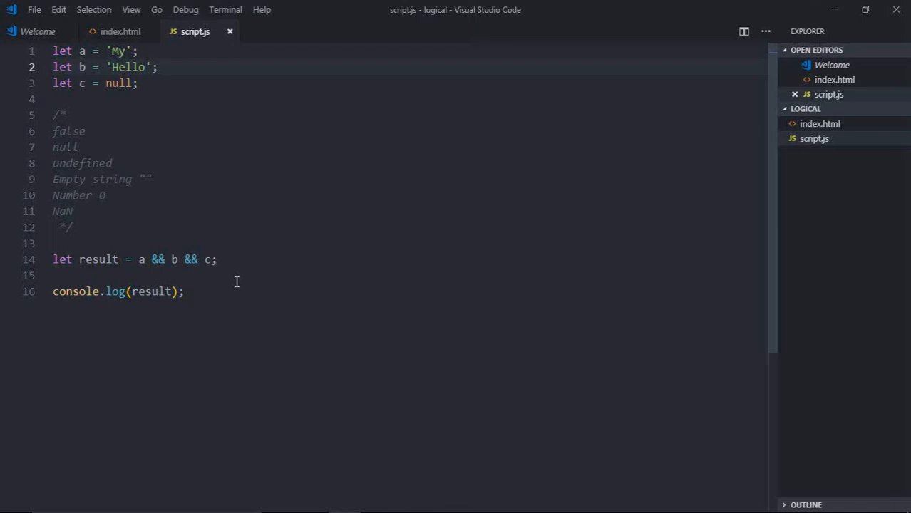
double_click(119, 83)
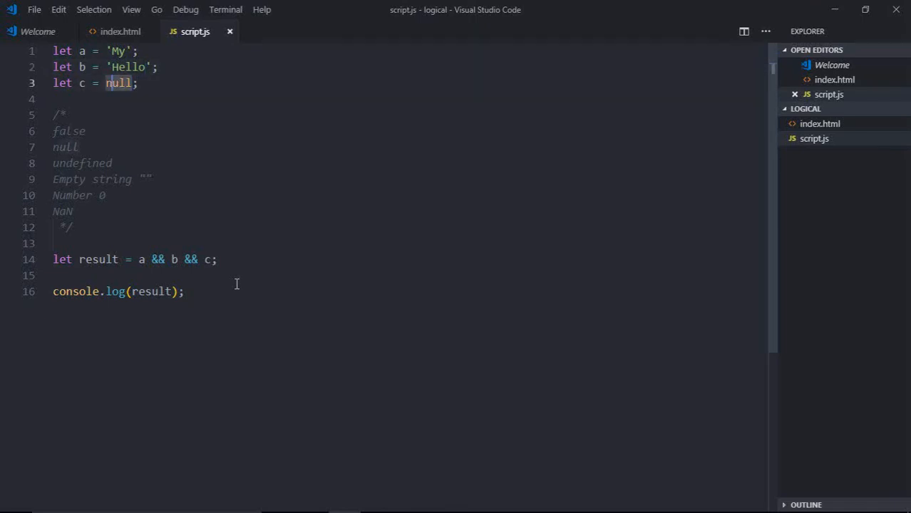
type("'W'")
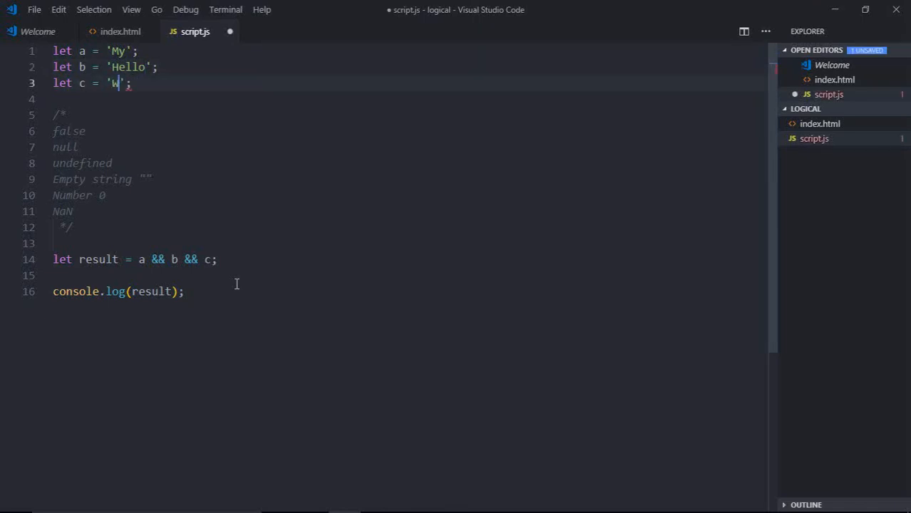
type("orld")
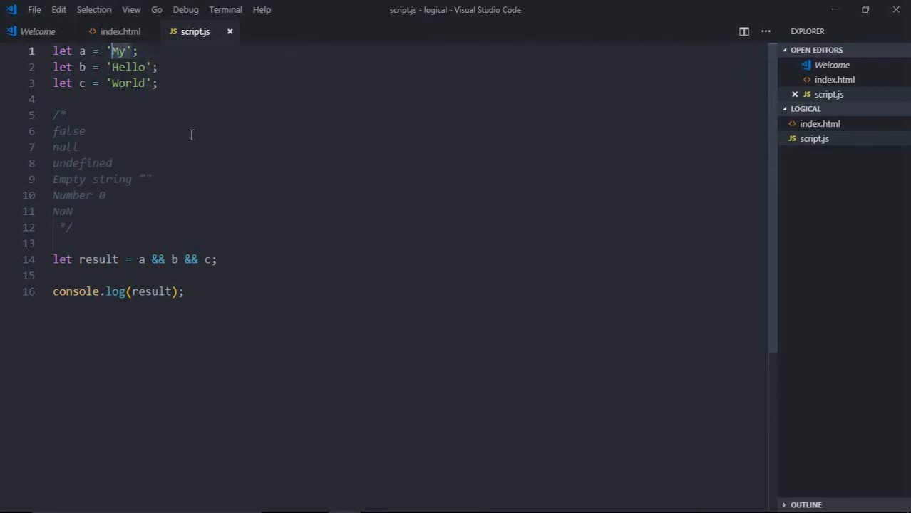
Set a to 0, b to an empty object {}, and change result to a || b || c.
type("0")
left_click(107, 67)
type("[")
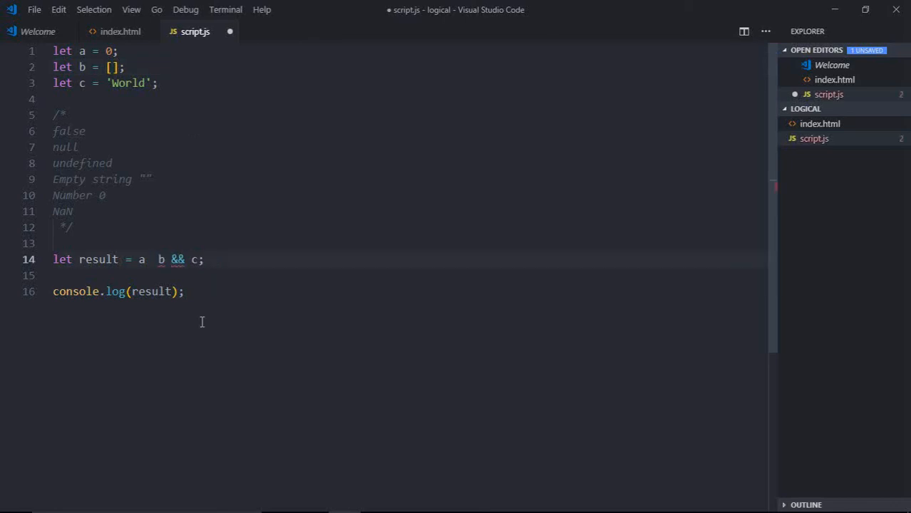
type("||")
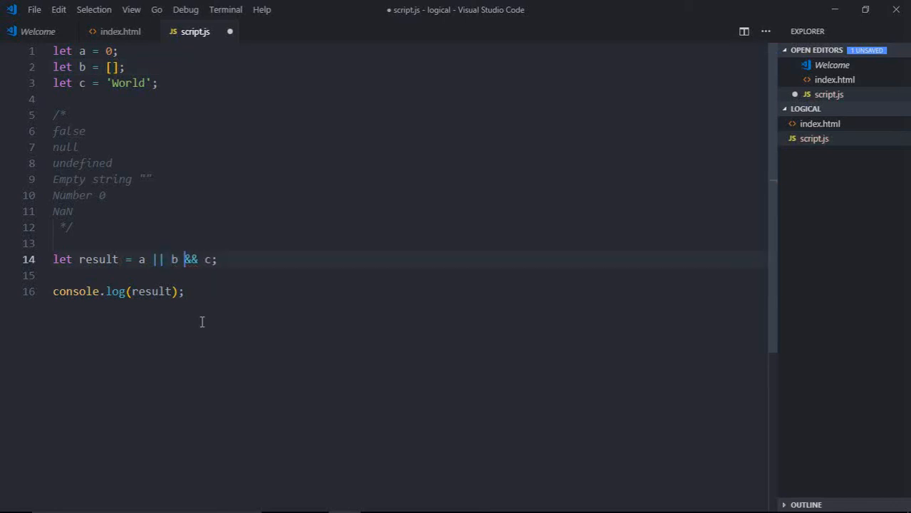
type("||")
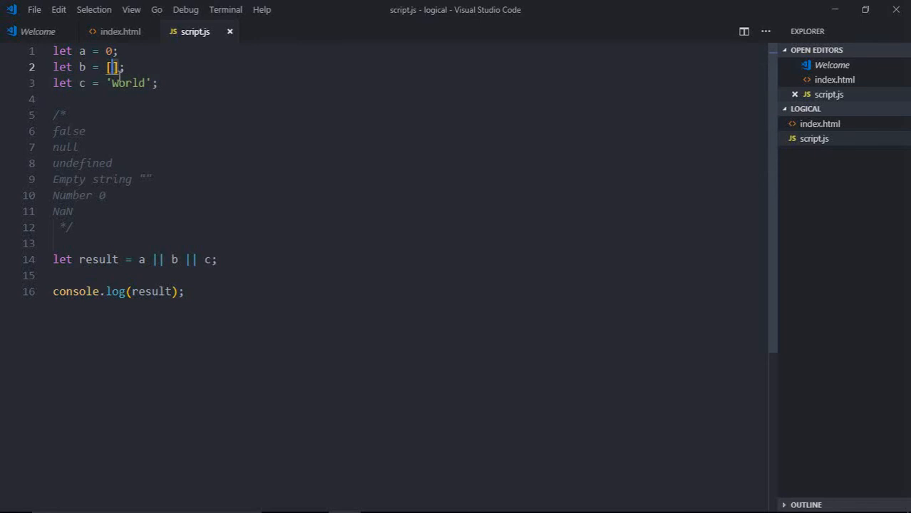
type("{}")
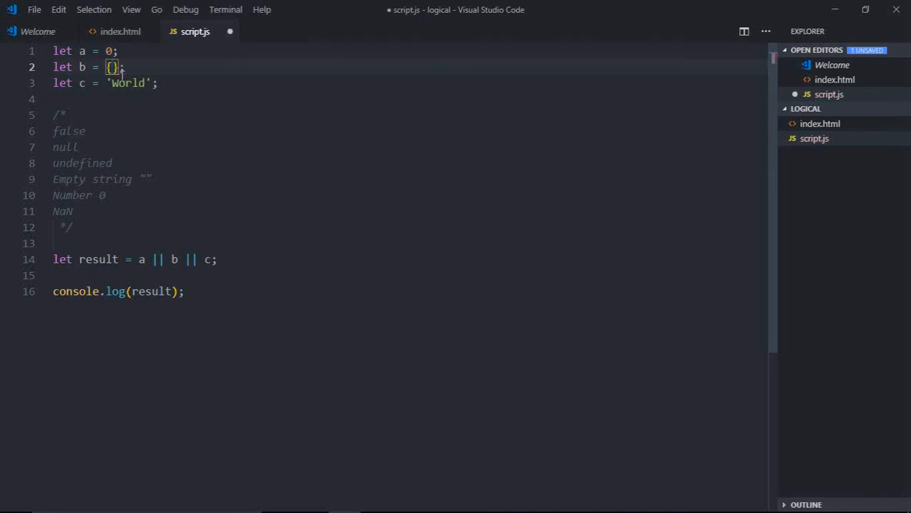